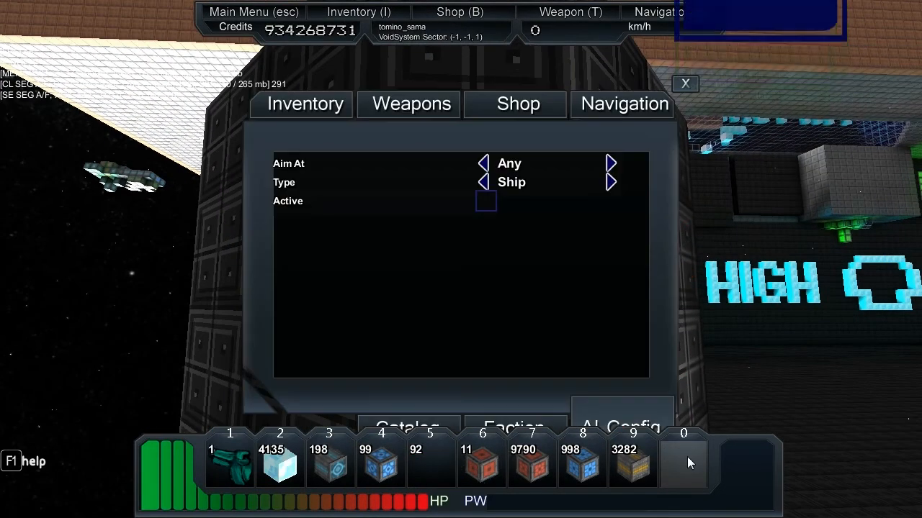
Step: Destroy the old blaster turret, spawn a new blaster turret, and enter its core
click(610, 182)
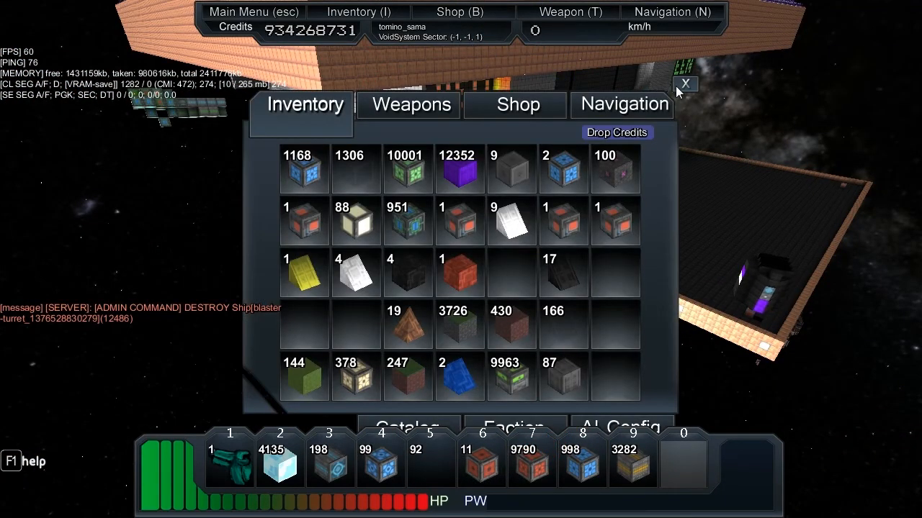
mouse_move(396, 421)
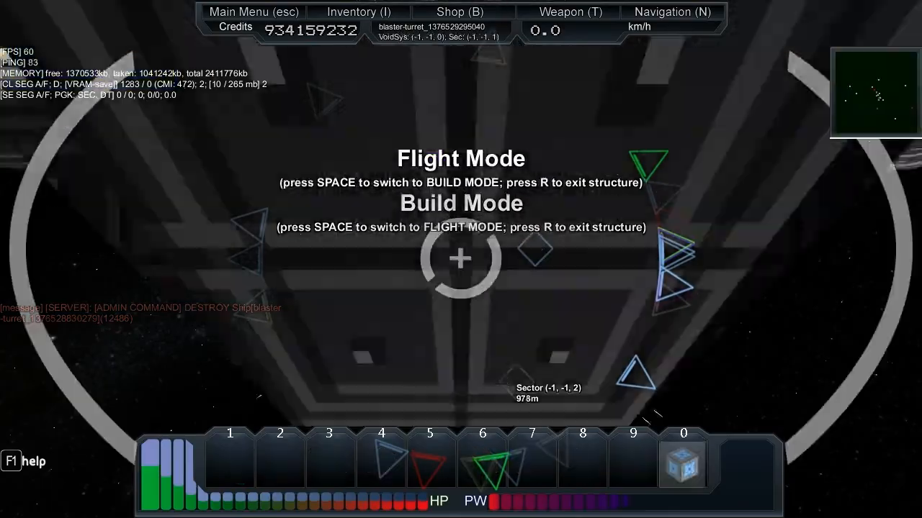
Step: Exit the new turret's core and fly over to its faction module block
key(space)
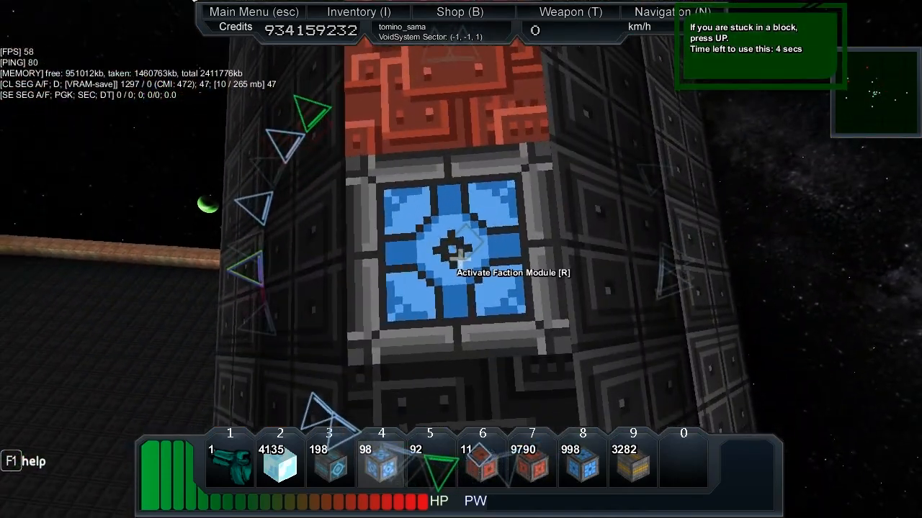
Step: Apply your faction signature to the turret's faction module block
key(r)
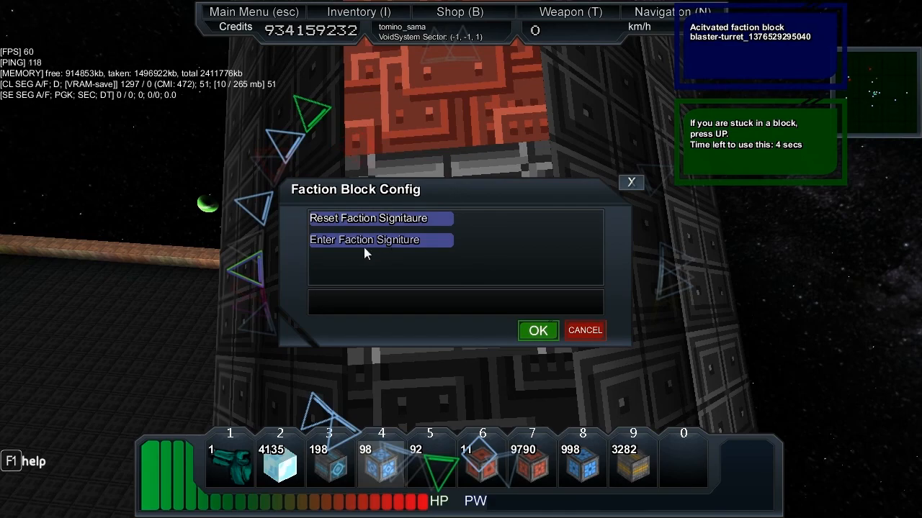
click(538, 331)
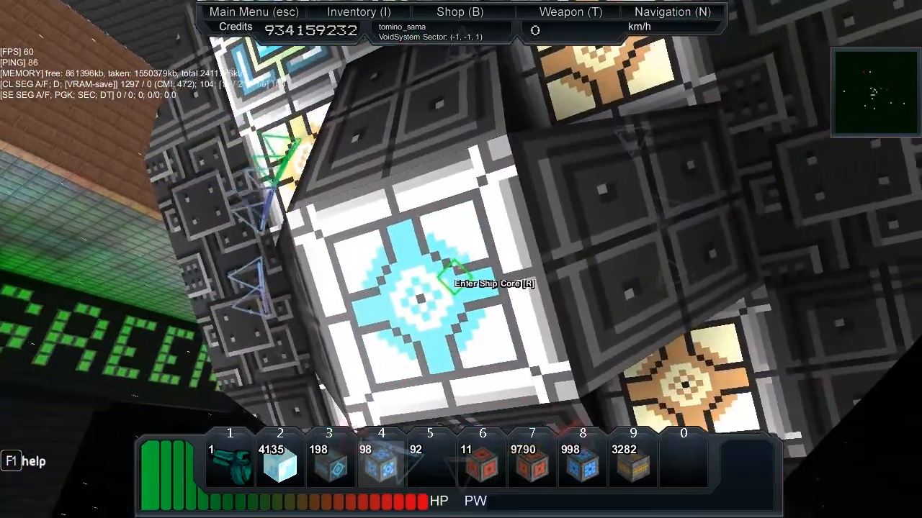
key(r)
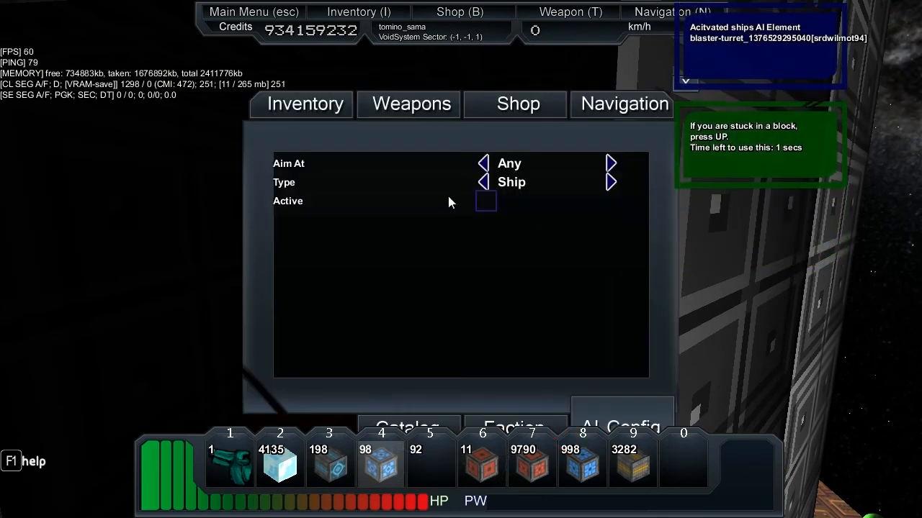
Step: Set the turret AI Type to Turret and activate it, then hotbar 1307 Plextanium glass
click(610, 182)
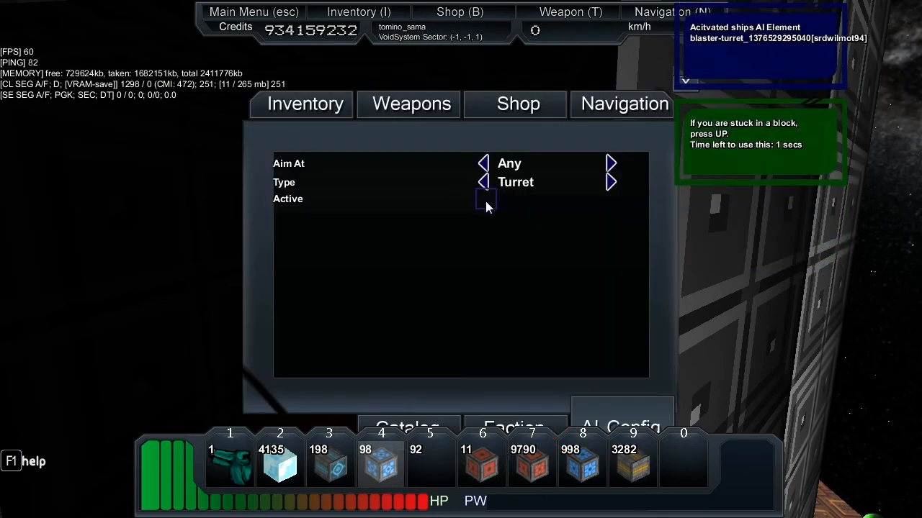
click(486, 200)
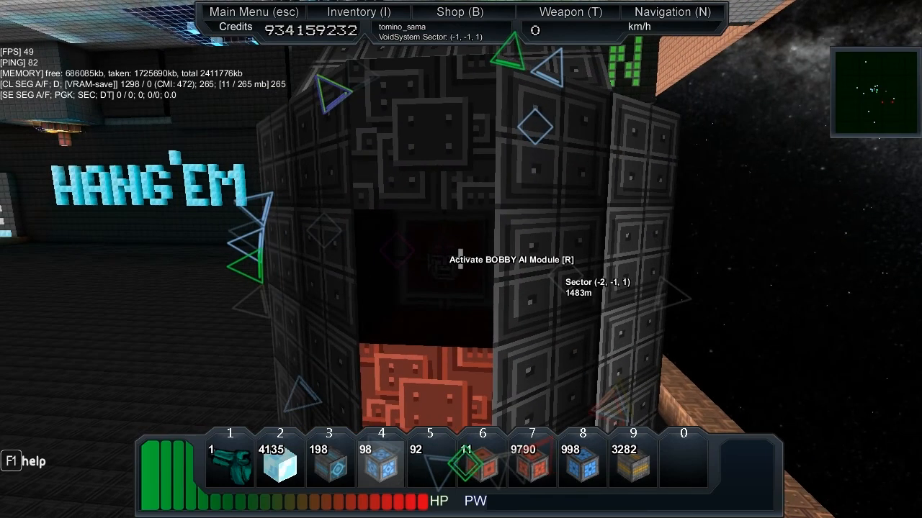
click(357, 11)
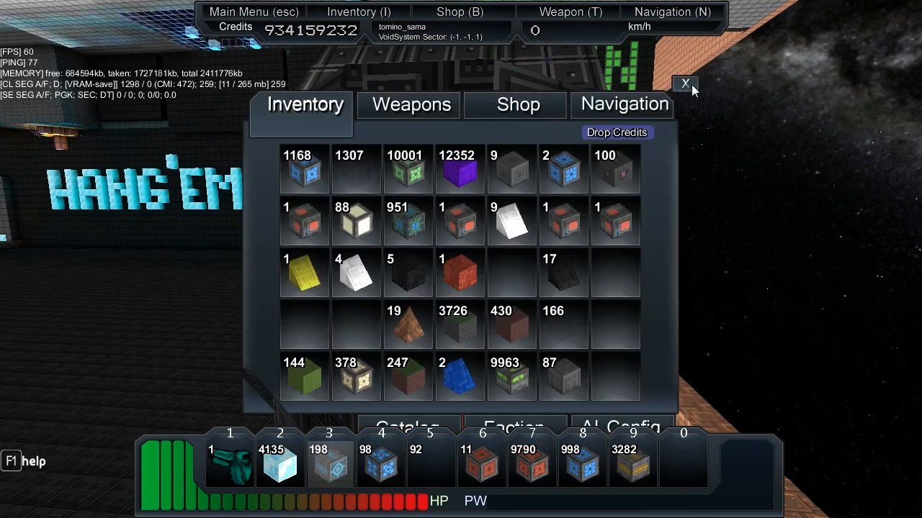
mouse_move(382, 200)
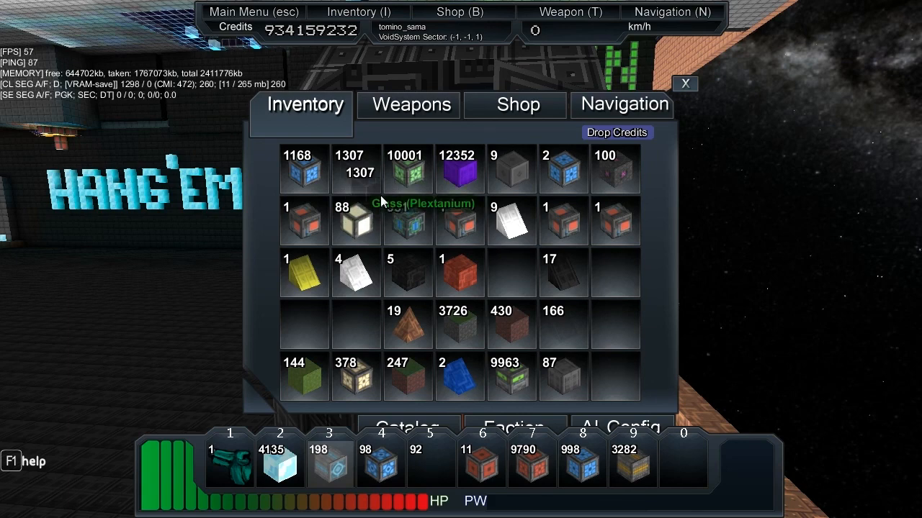
click(685, 84)
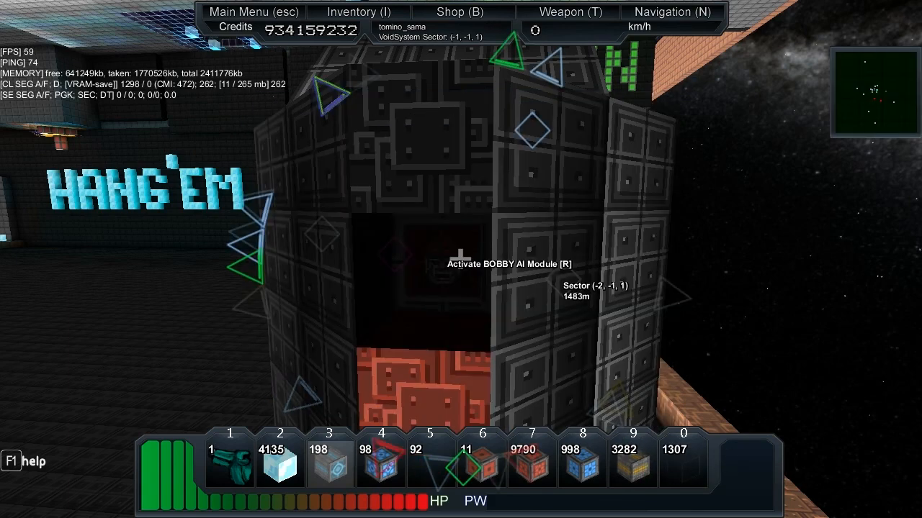